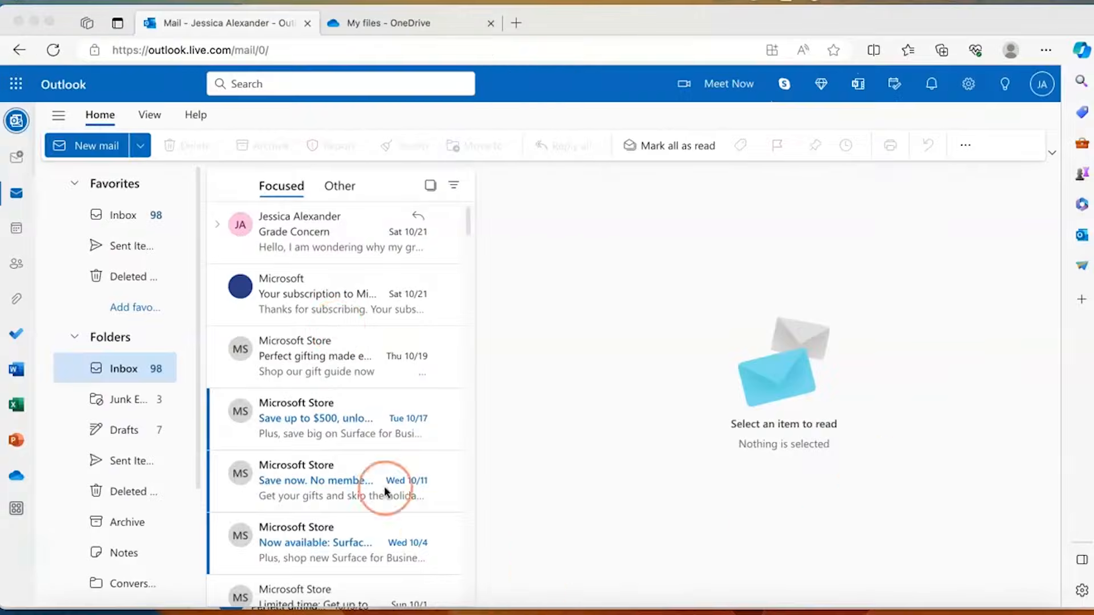
mouse_move(730, 409)
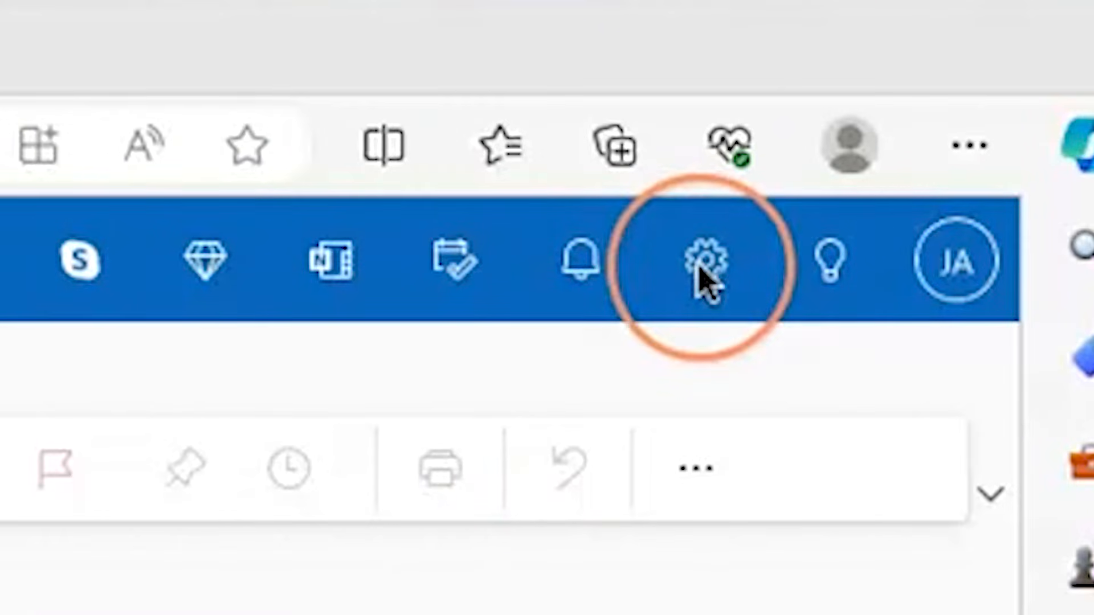
- Go from the inbox to Settings and show the General category with language and time options
click(706, 263)
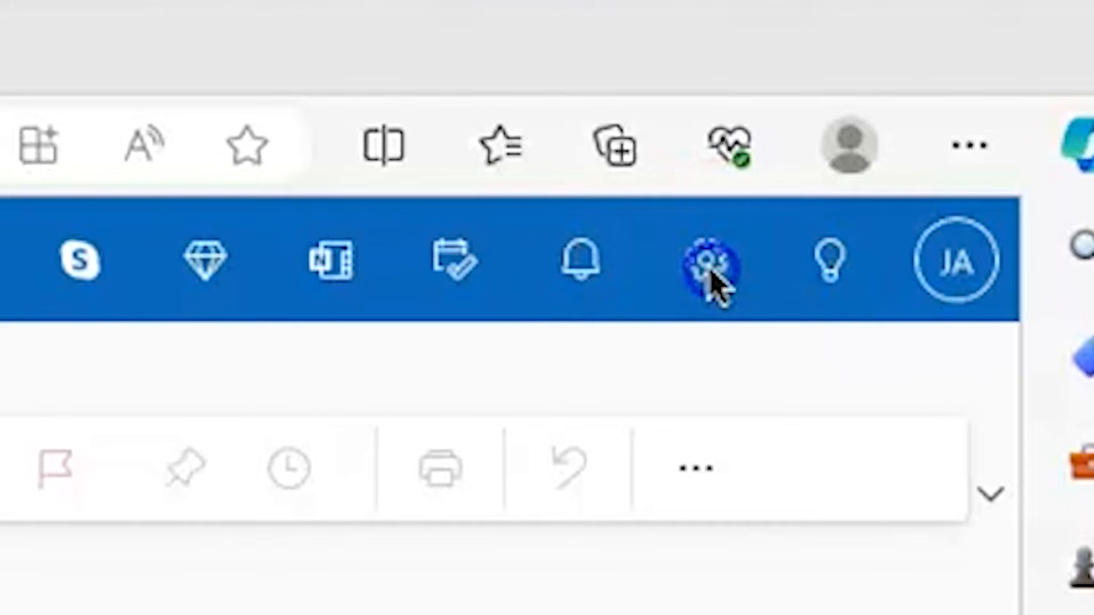
click(707, 261)
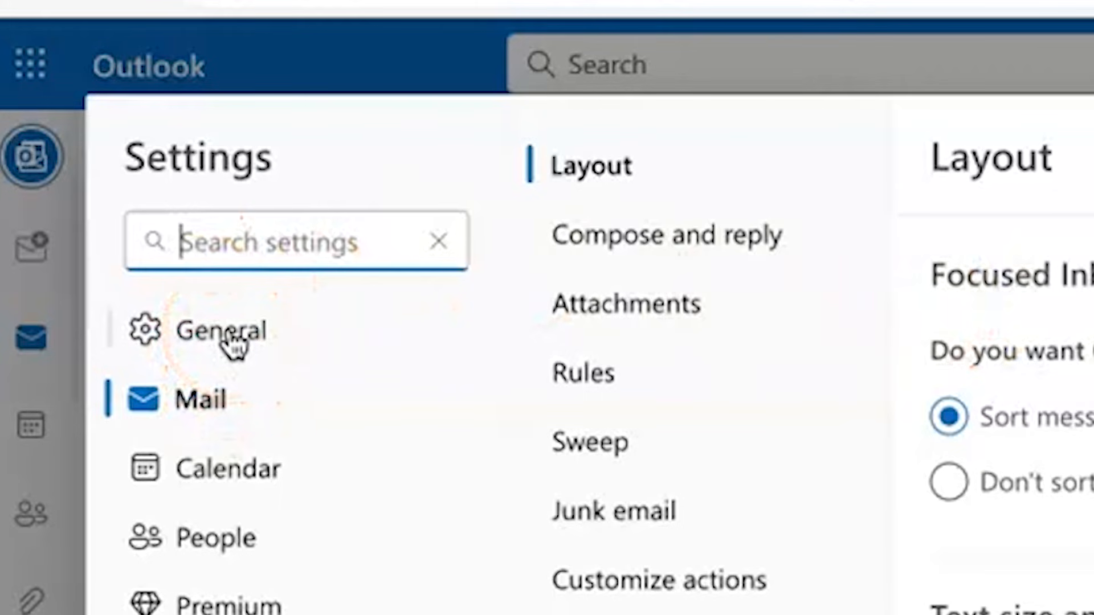
click(220, 331)
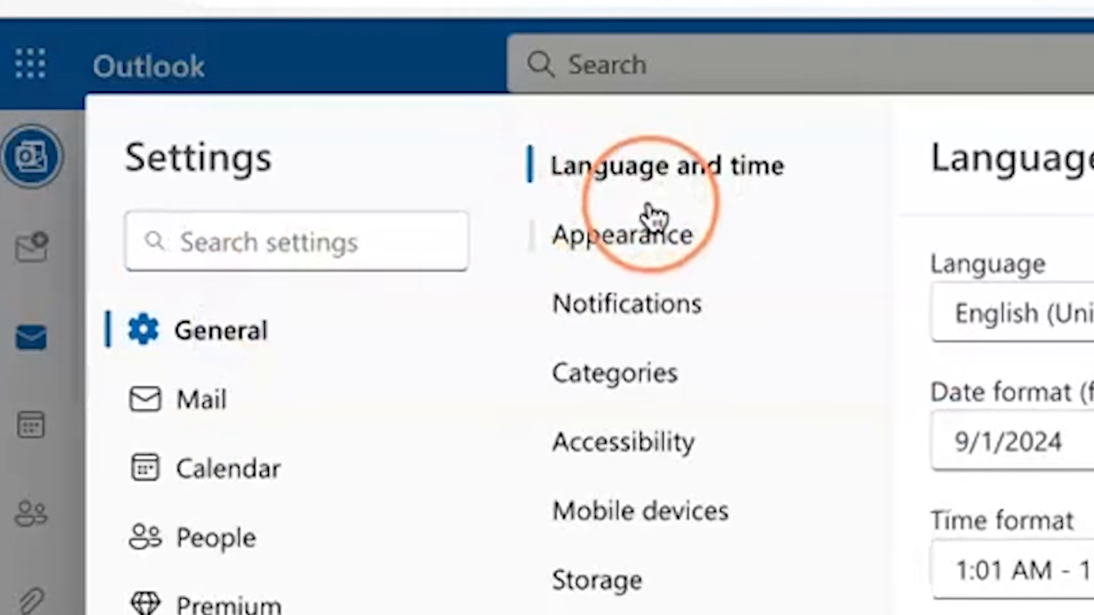
mouse_move(652, 315)
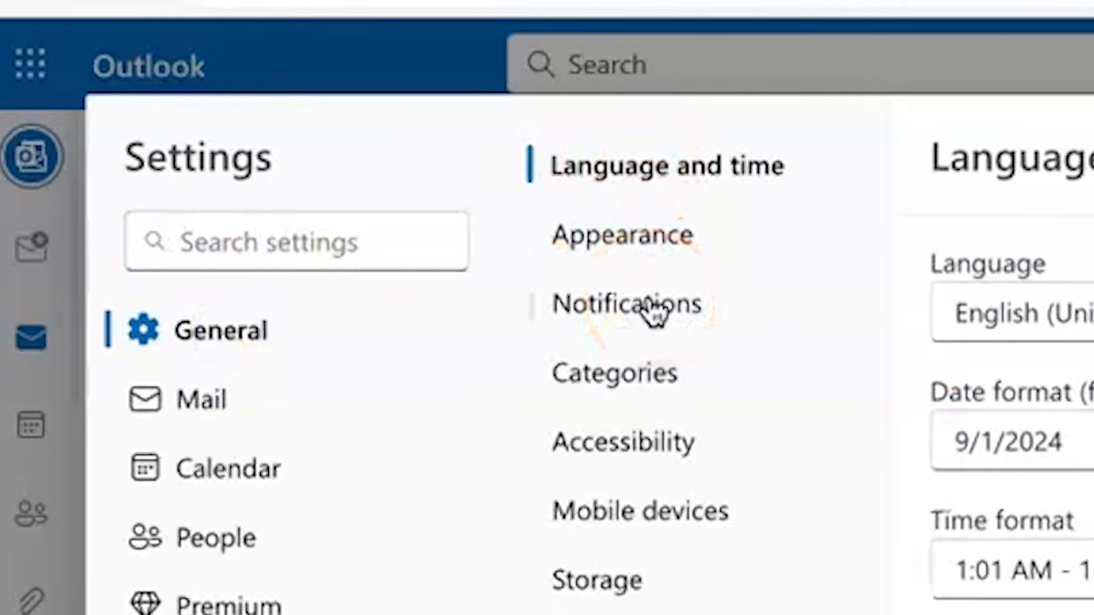
- Show the Notifications preferences, switching 'Notifications in Outlook' off and back on
click(627, 303)
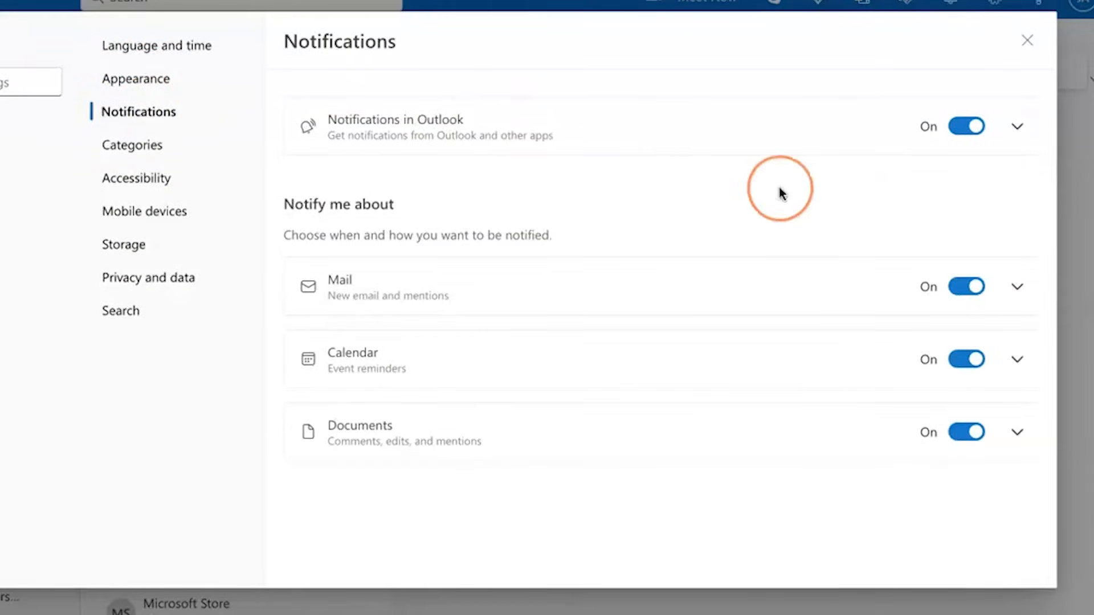
mouse_move(965, 126)
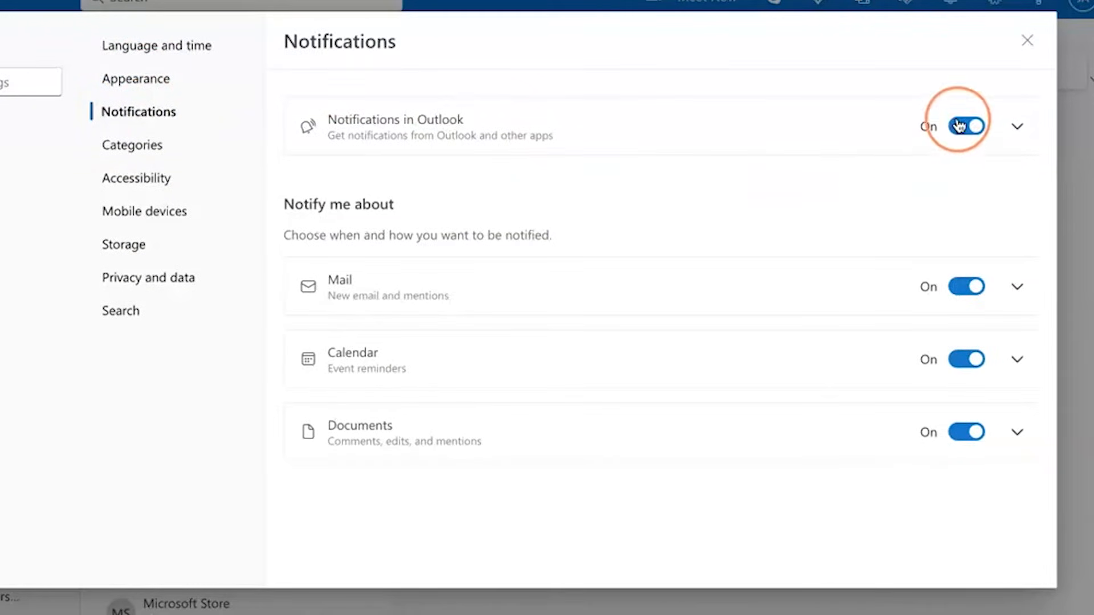
click(964, 126)
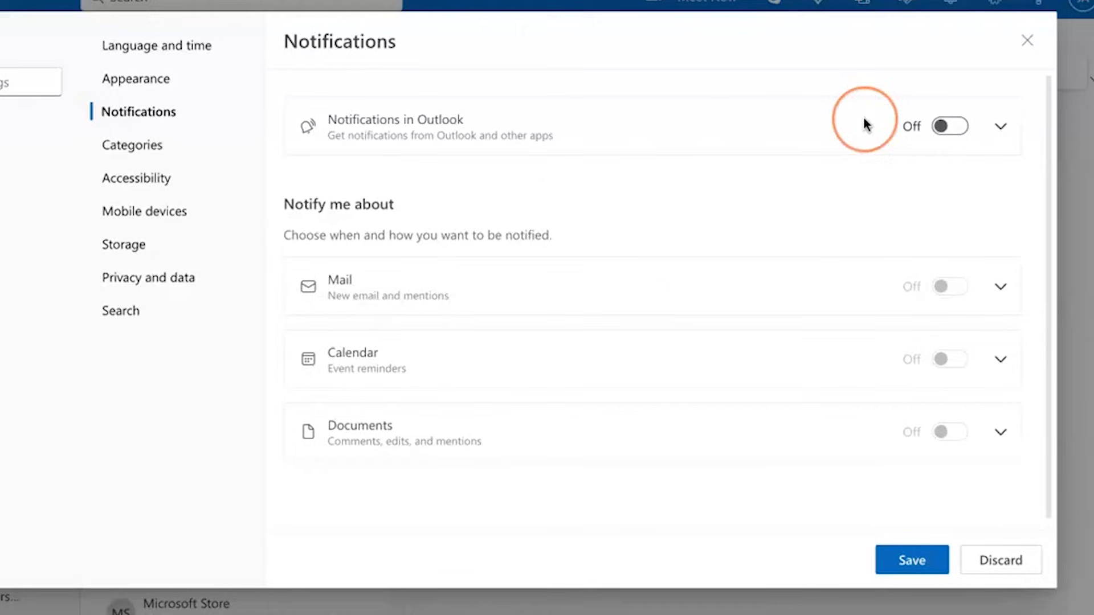
mouse_move(950, 126)
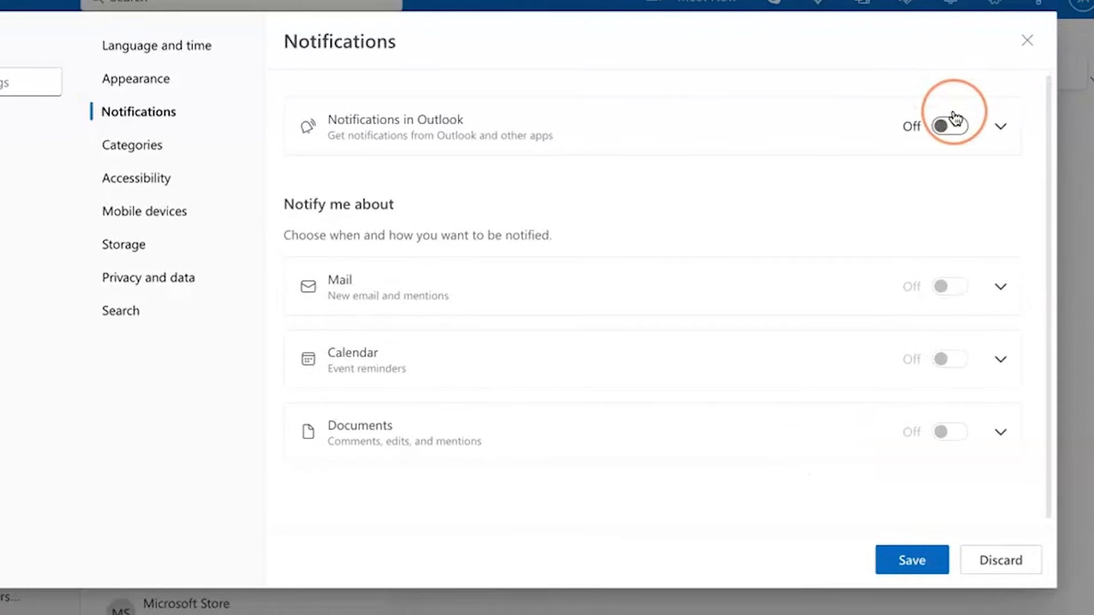
click(949, 127)
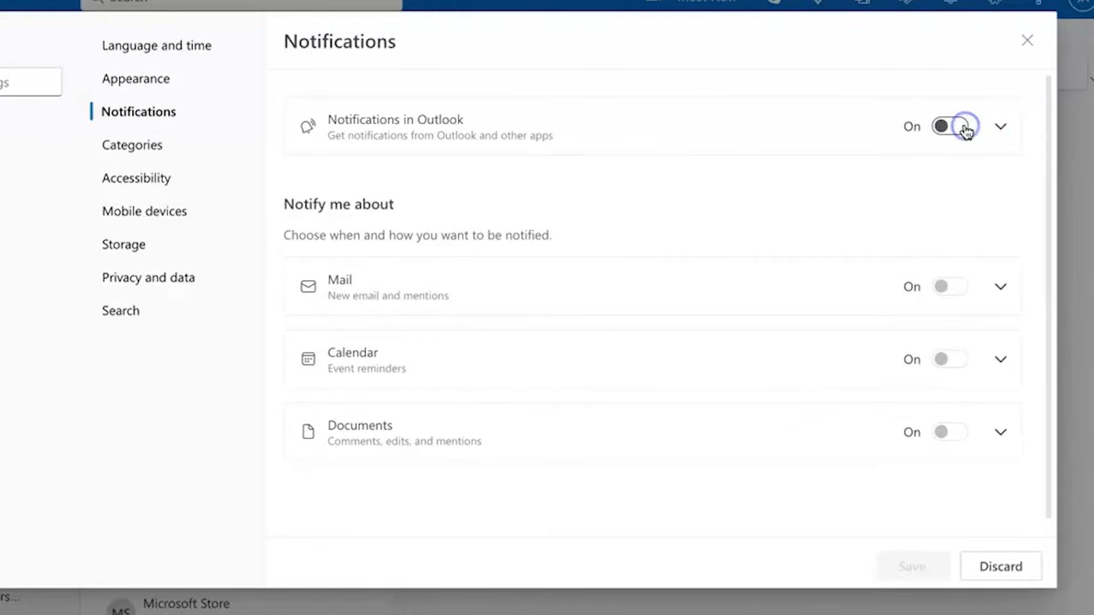
click(965, 127)
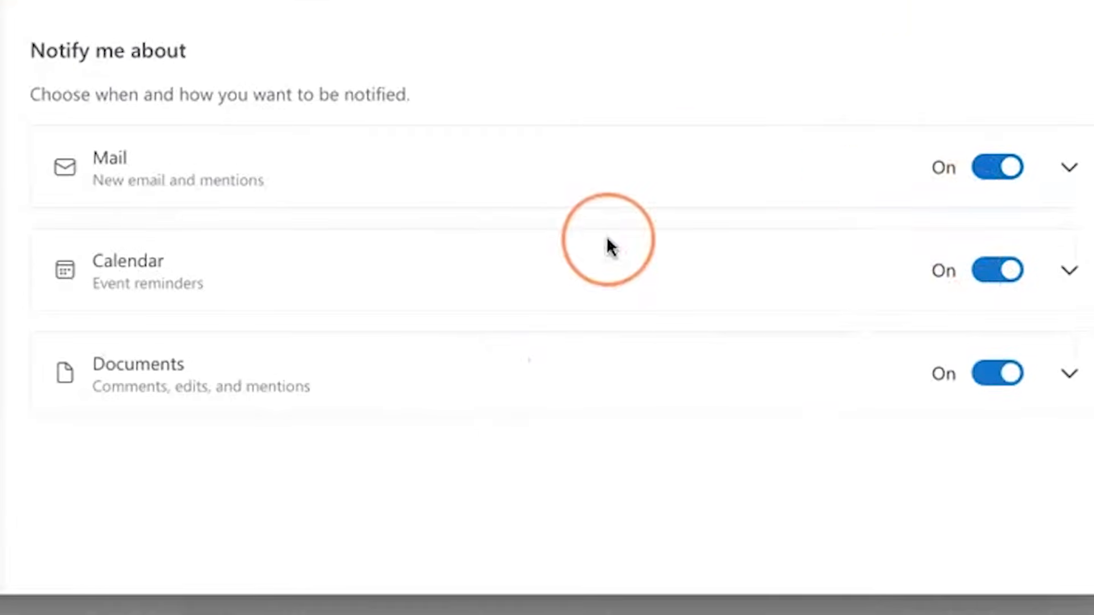
mouse_move(996, 167)
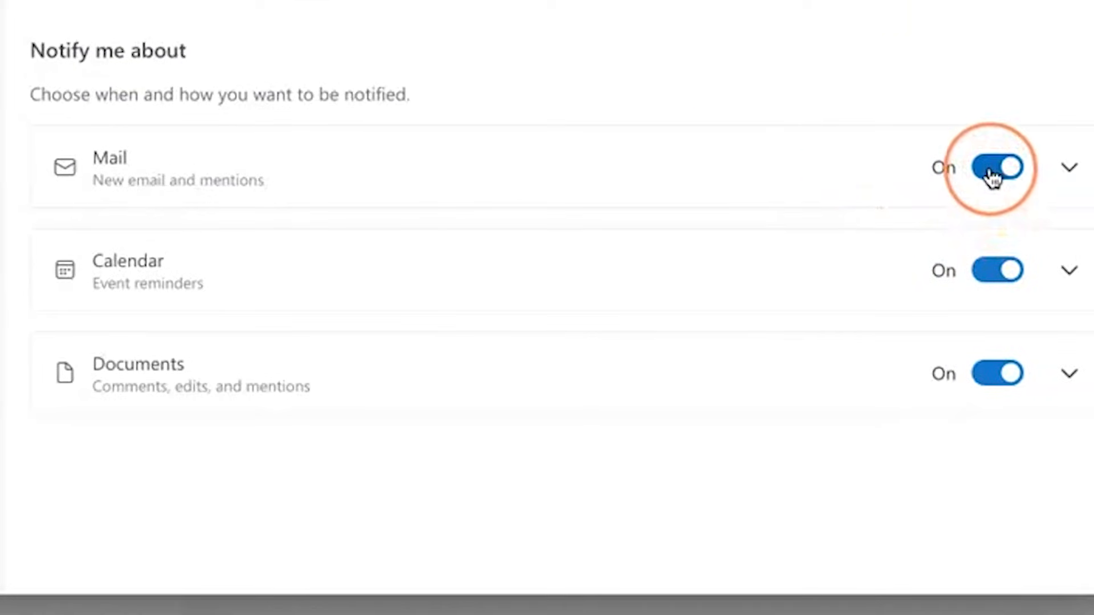
- Re-enable Mail notifications and set the new-email notification style to None
click(997, 168)
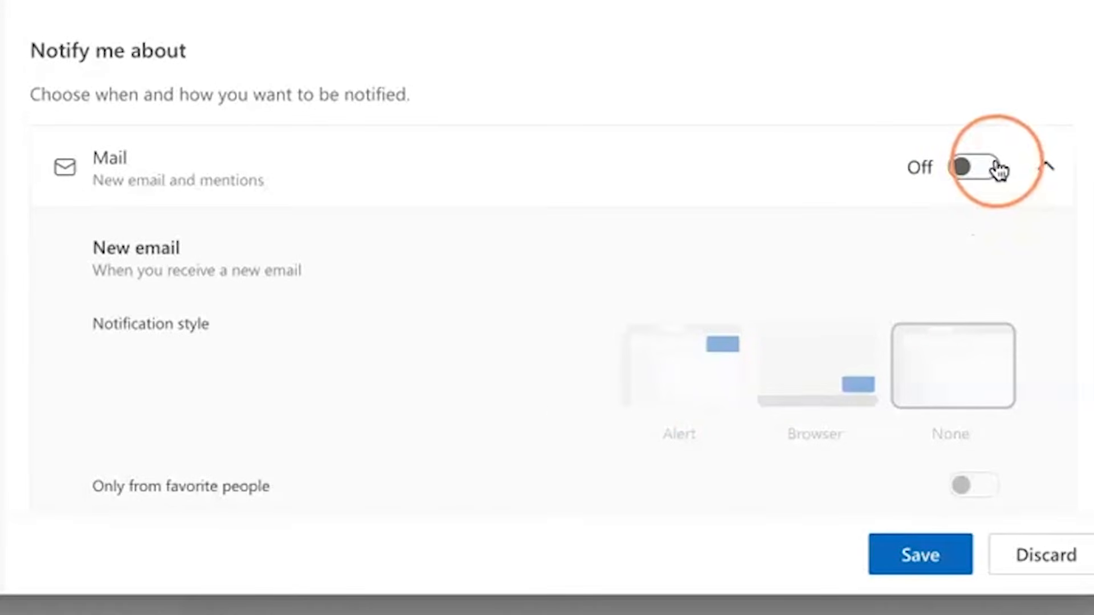
click(971, 167)
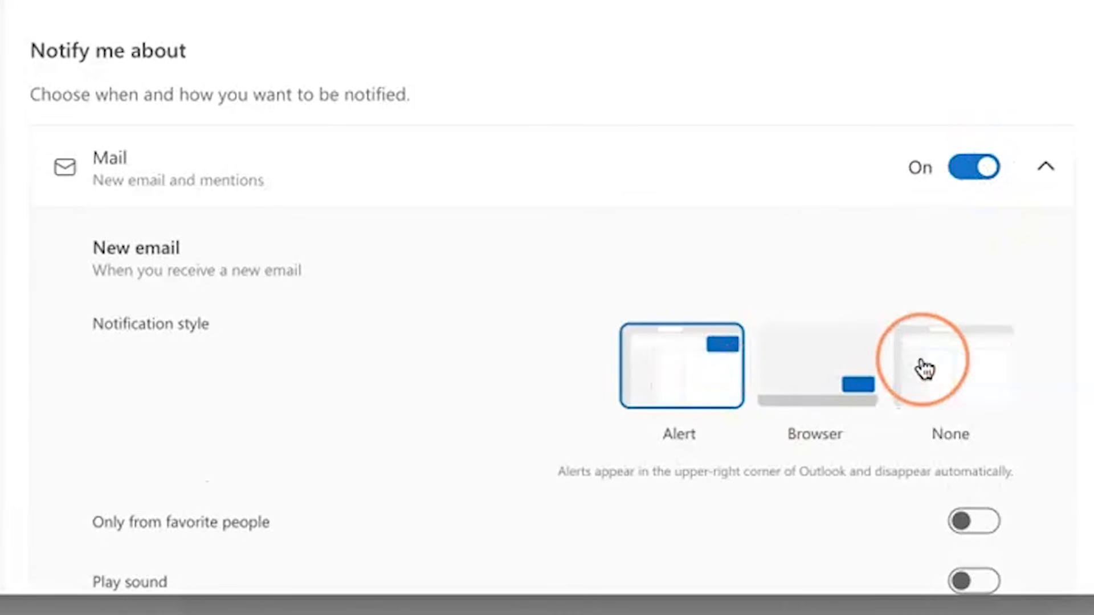
mouse_move(664, 492)
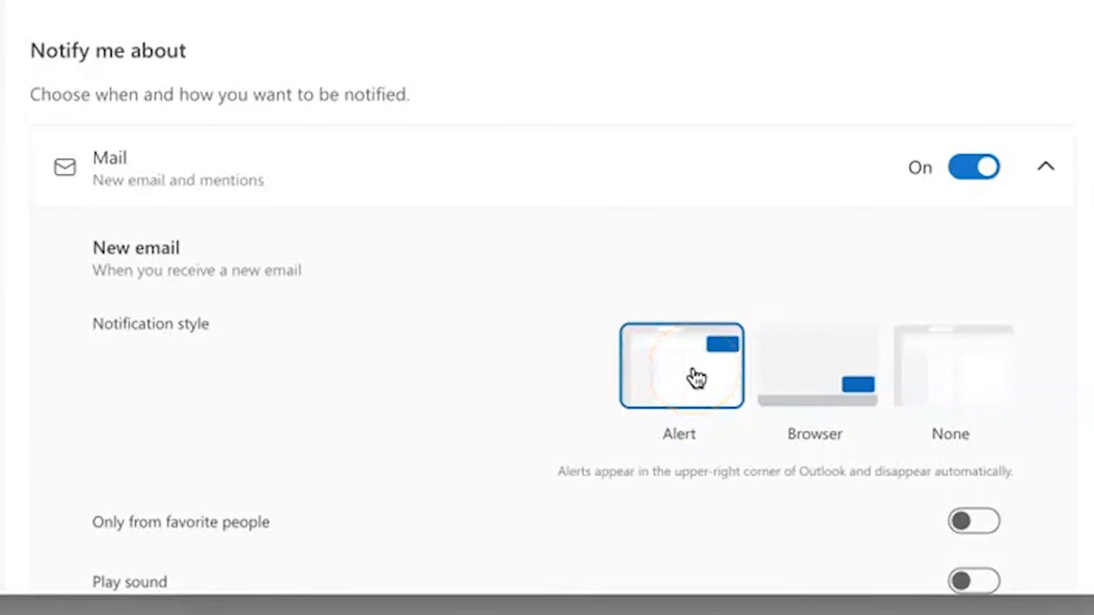
click(950, 365)
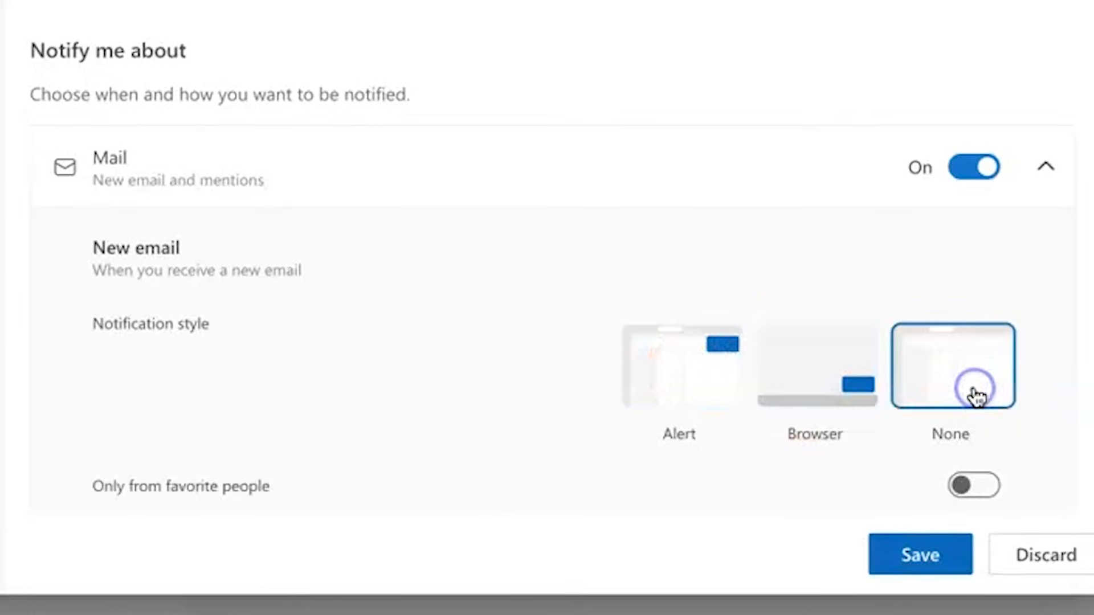
- Limit mail notifications to favorite people only and enable 'Play sound'
scroll(down, 3)
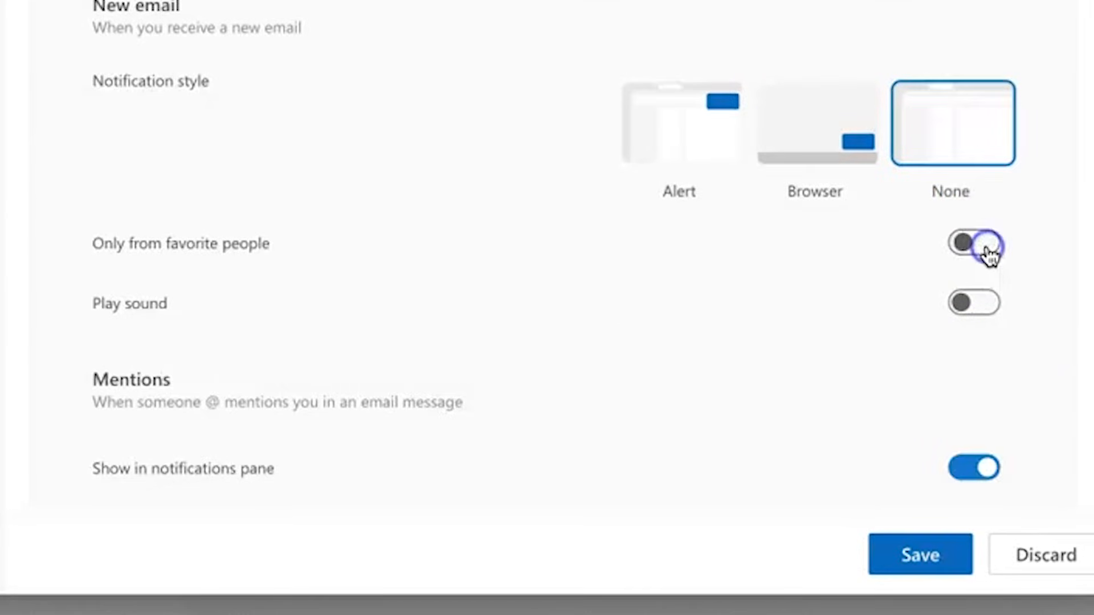
click(972, 244)
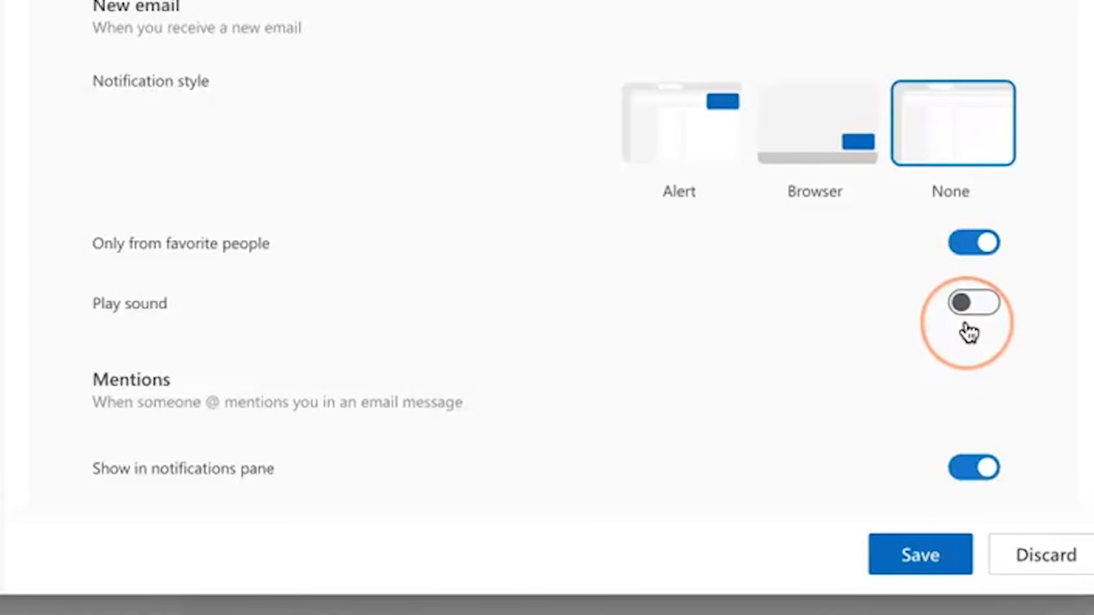
mouse_move(990, 307)
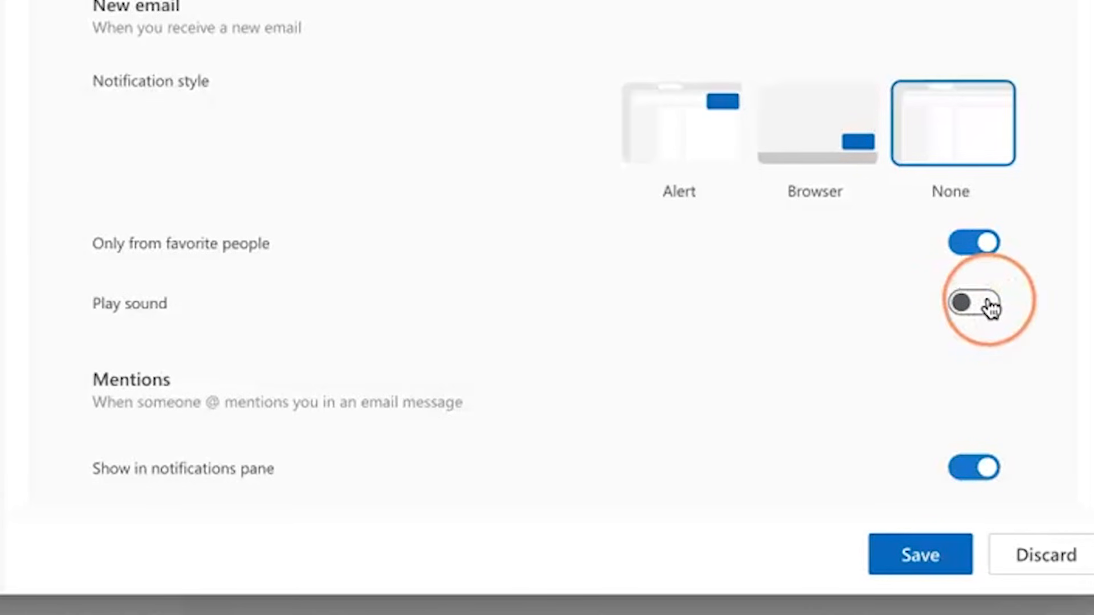
click(972, 303)
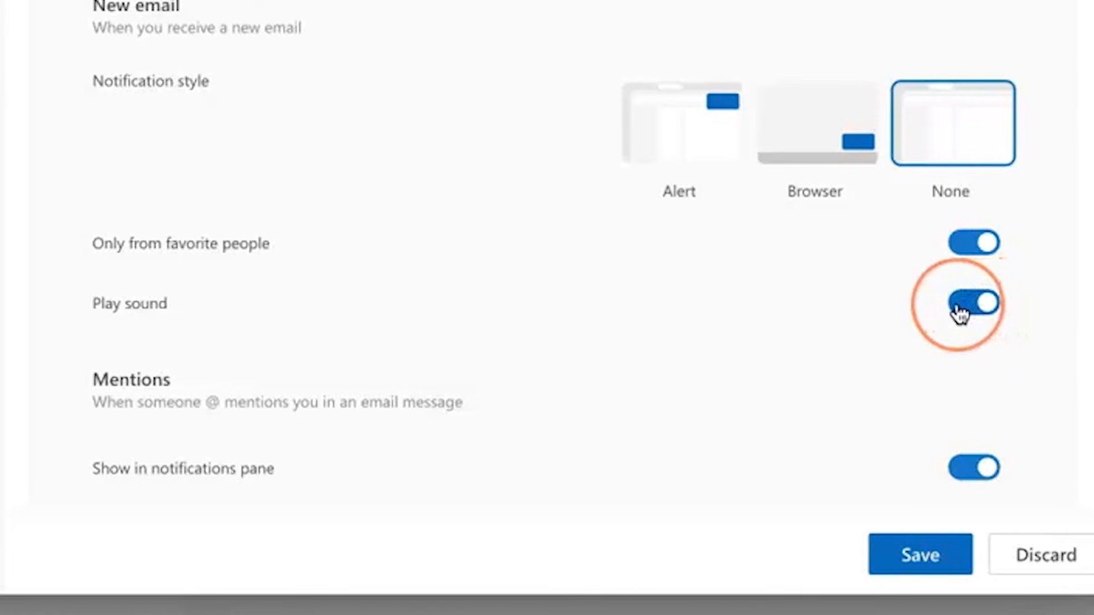